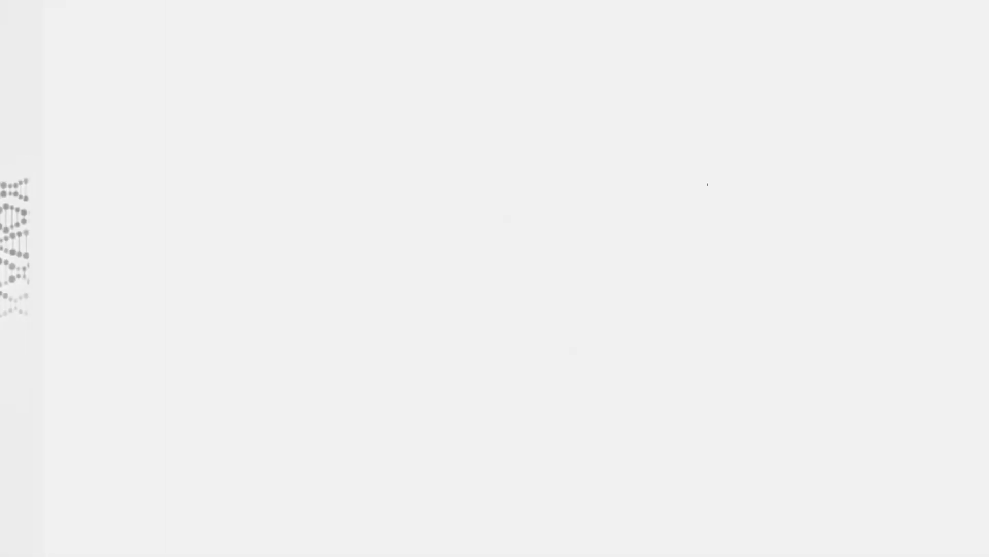
{"action": "type", "text": "Exbit"}
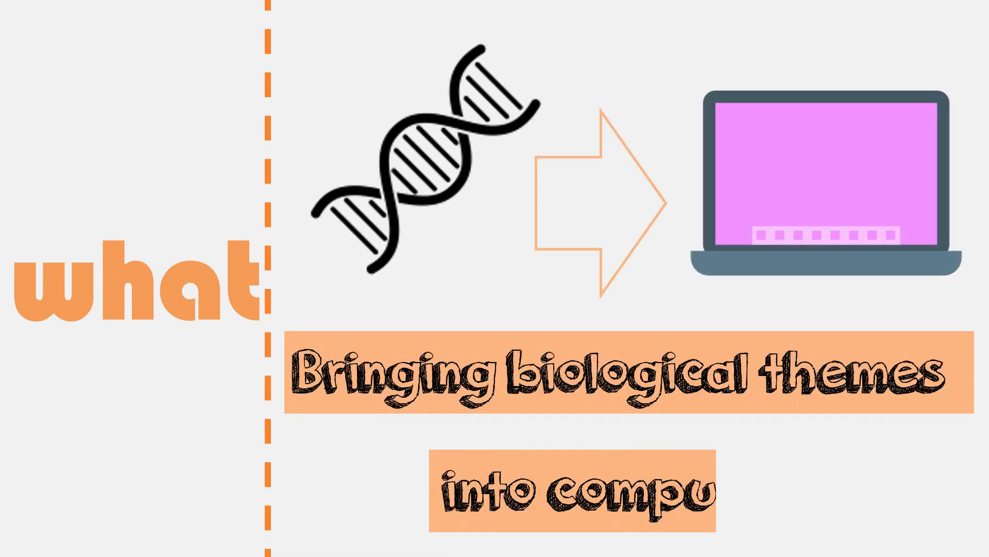
{"action": "type", "text": "ters"}
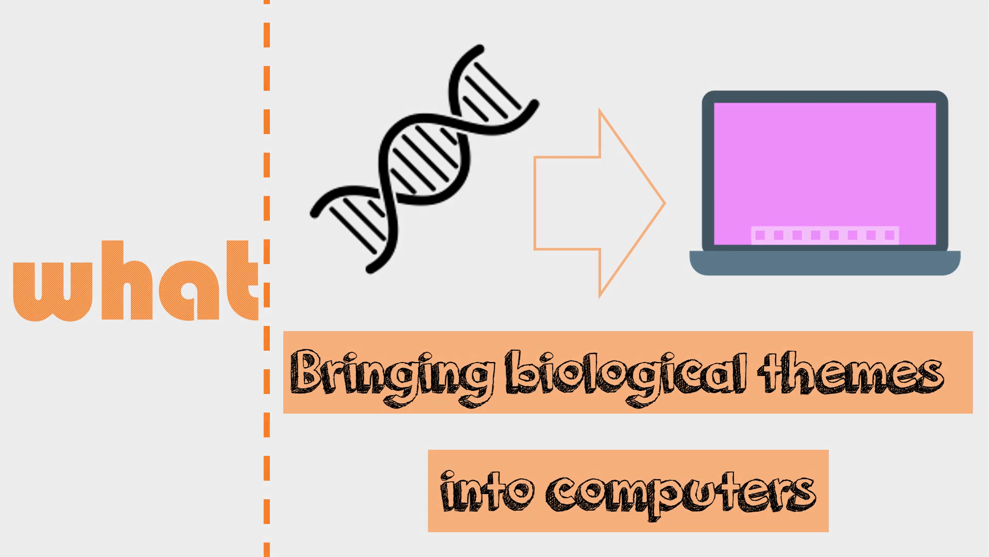